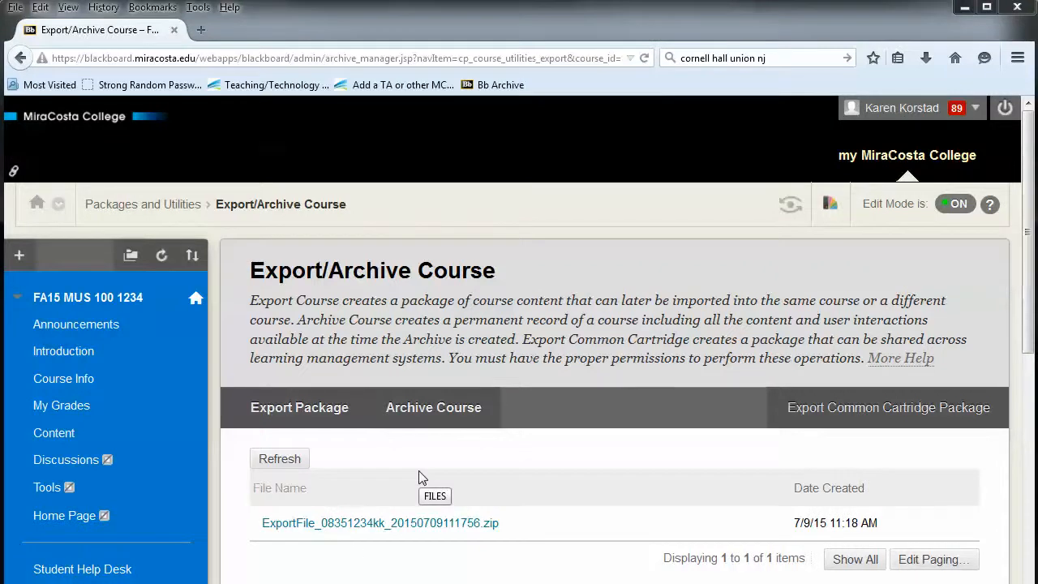
mouse_move(478, 467)
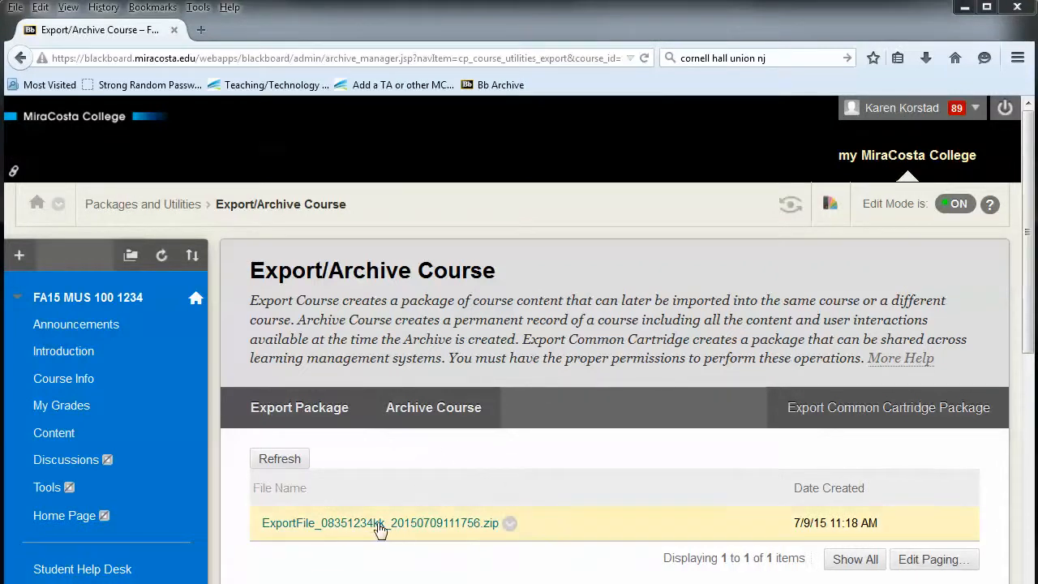
mouse_move(380, 527)
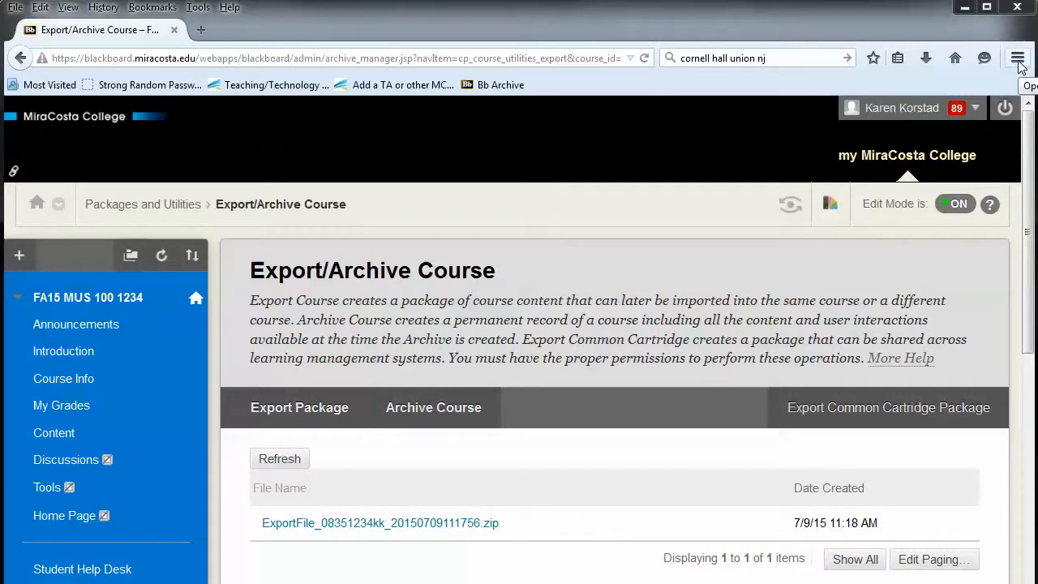
Bring up Firefox's Options page from the hamburger menu
left_click(1018, 59)
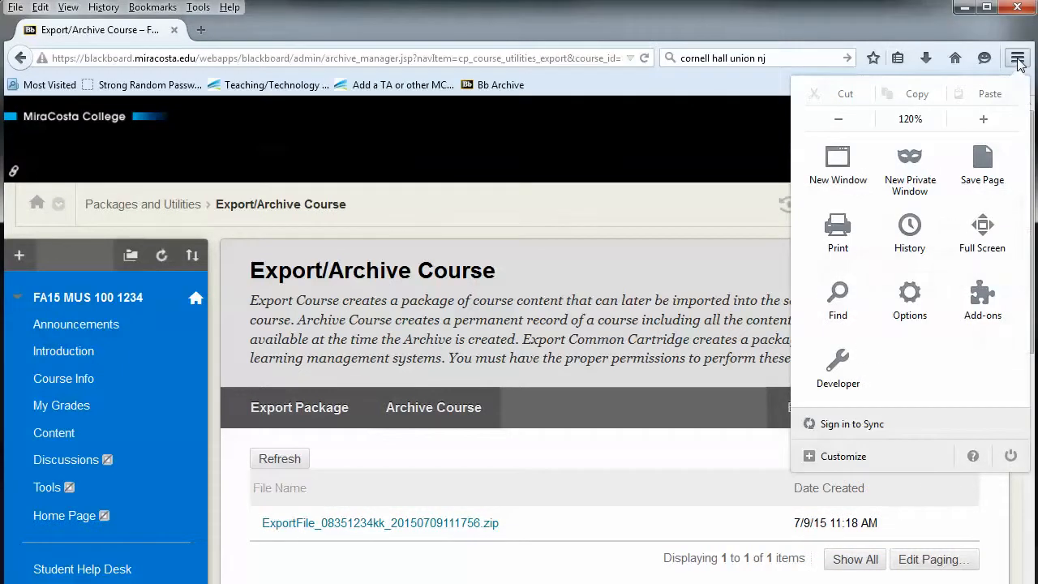
left_click(908, 300)
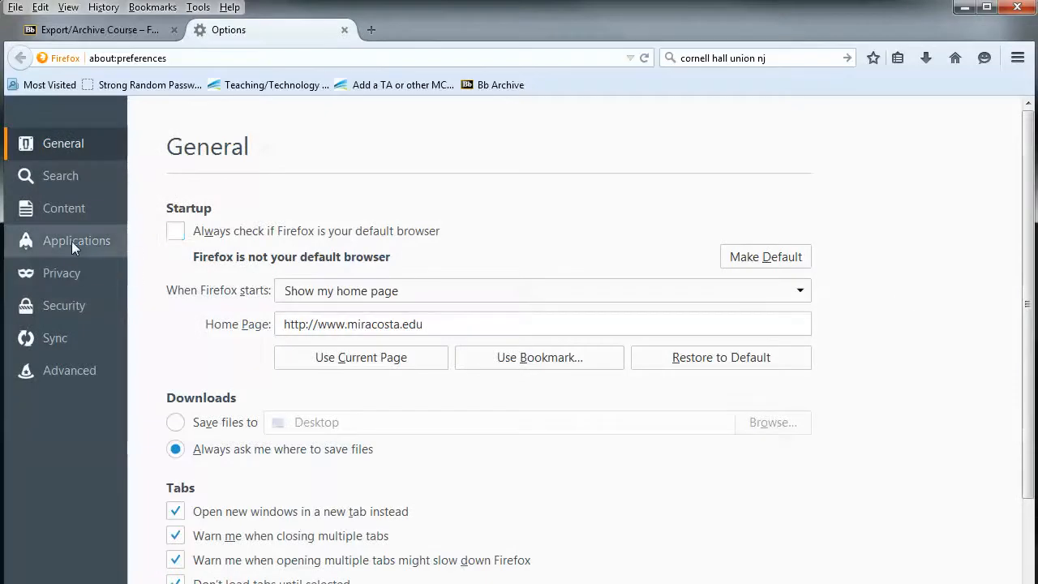
In Applications, set Compressed (zipped) Folder's action to Save File
left_click(76, 240)
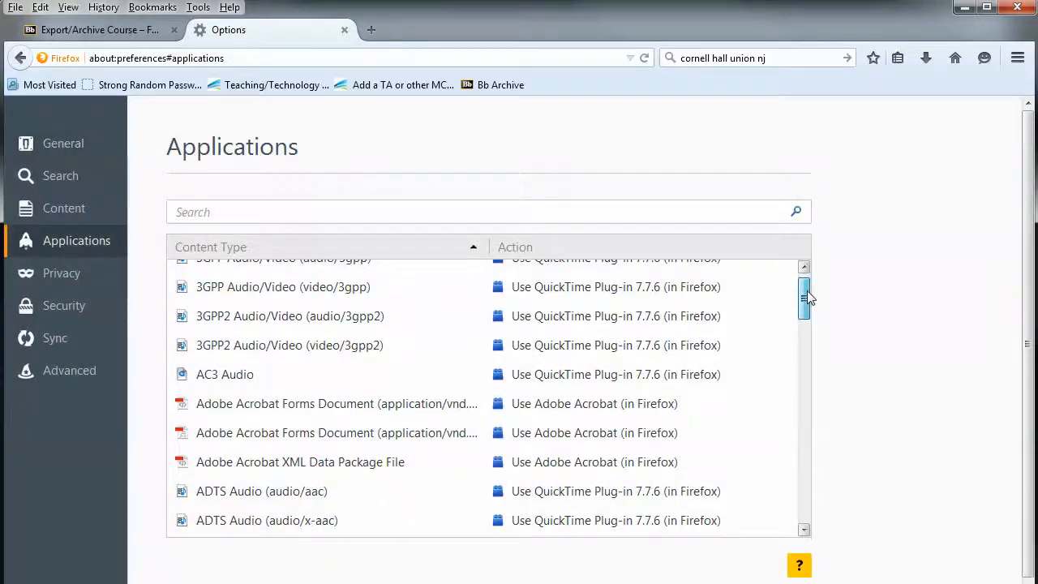
scroll("down", 3)
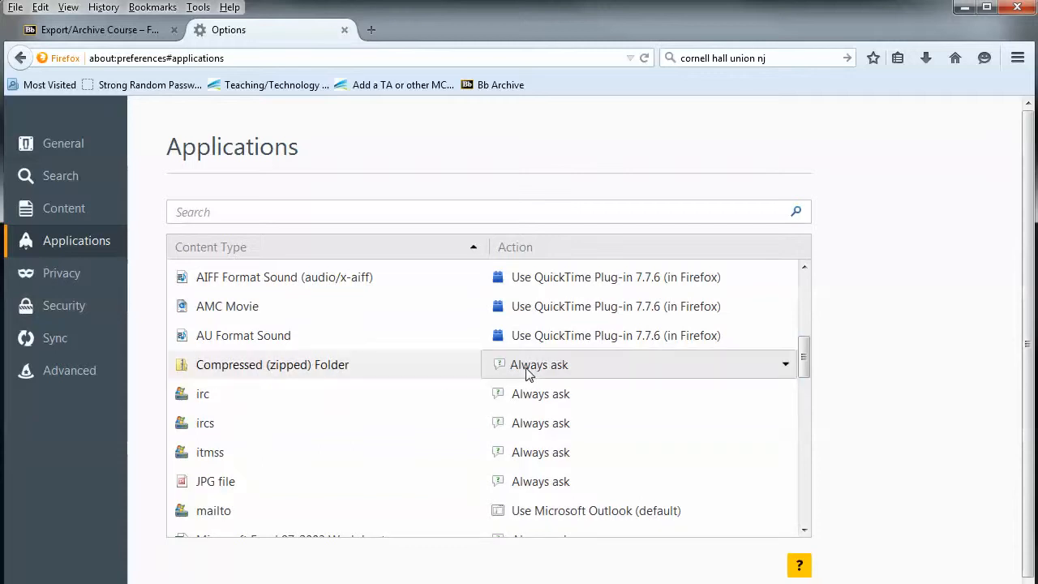
mouse_move(615, 360)
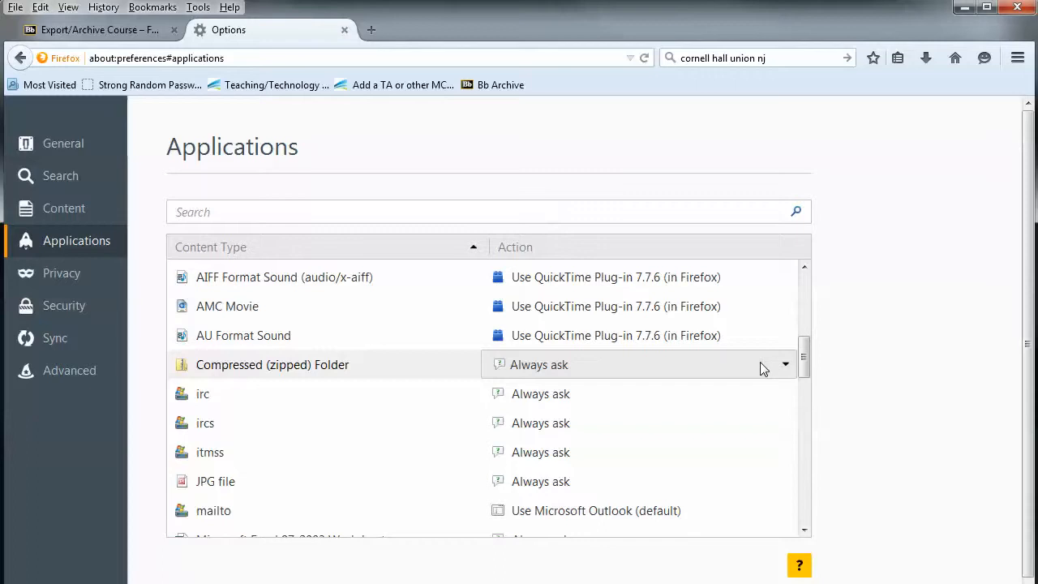
left_click(781, 364)
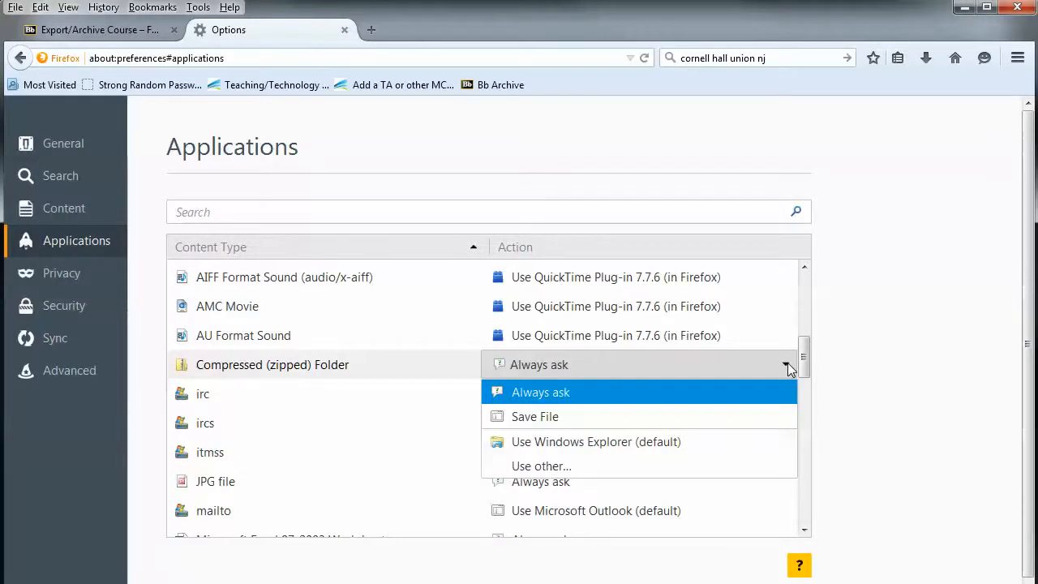
mouse_move(753, 415)
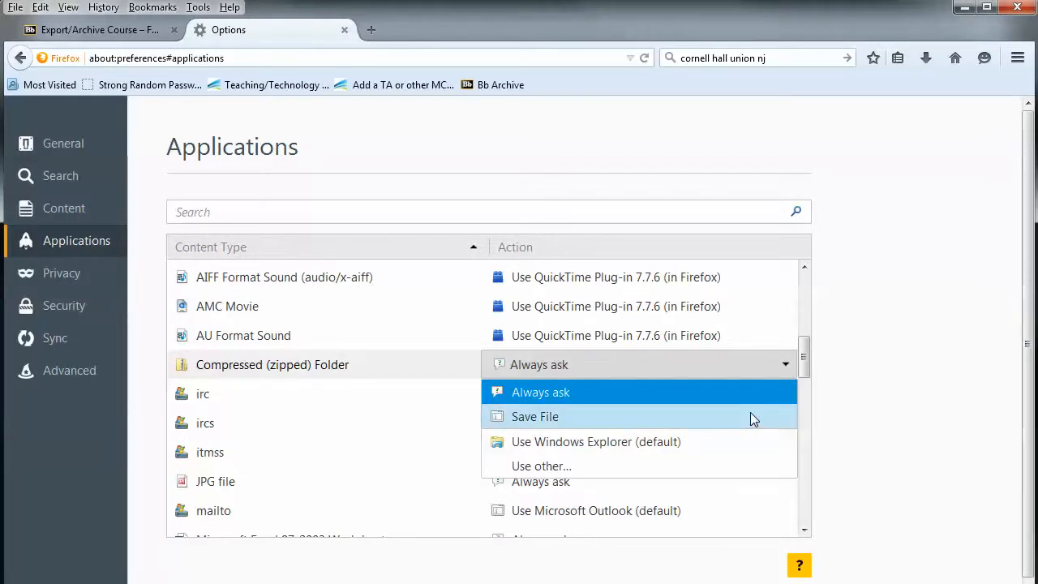
left_click(535, 416)
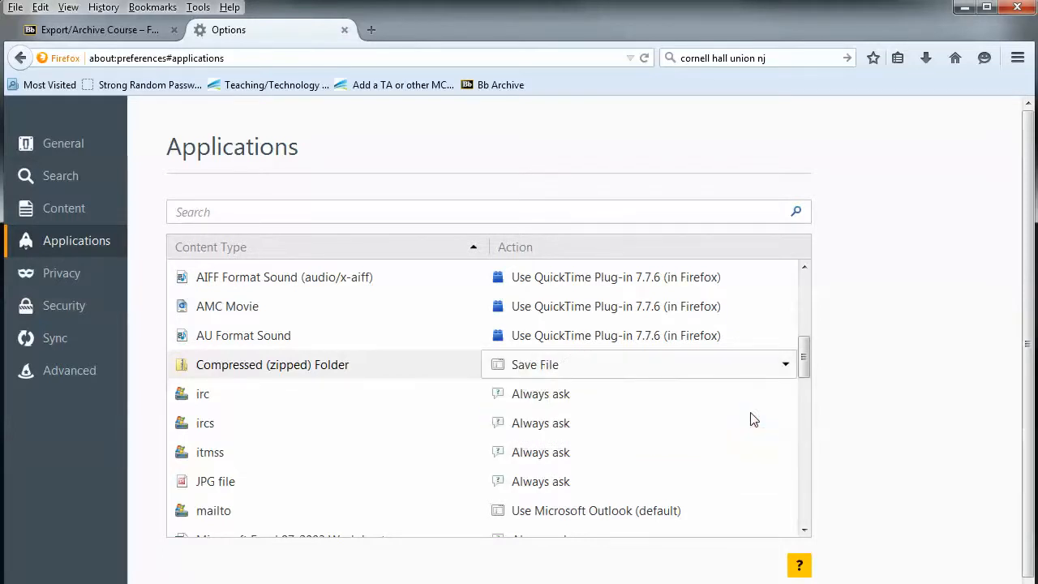
mouse_move(283, 233)
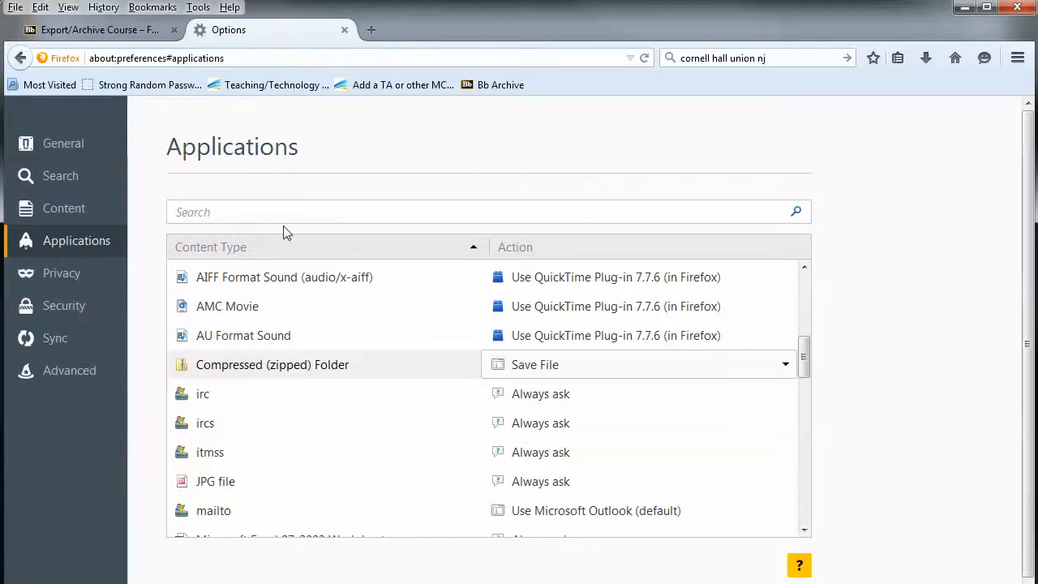
Return to General settings and switch back to the Export/Archive Course page
left_click(63, 143)
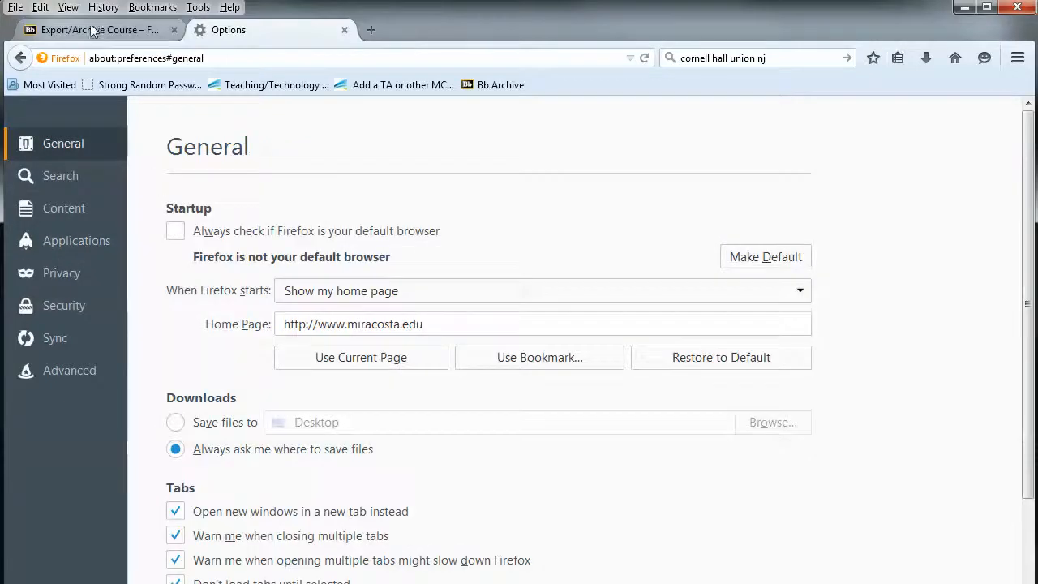
left_click(89, 29)
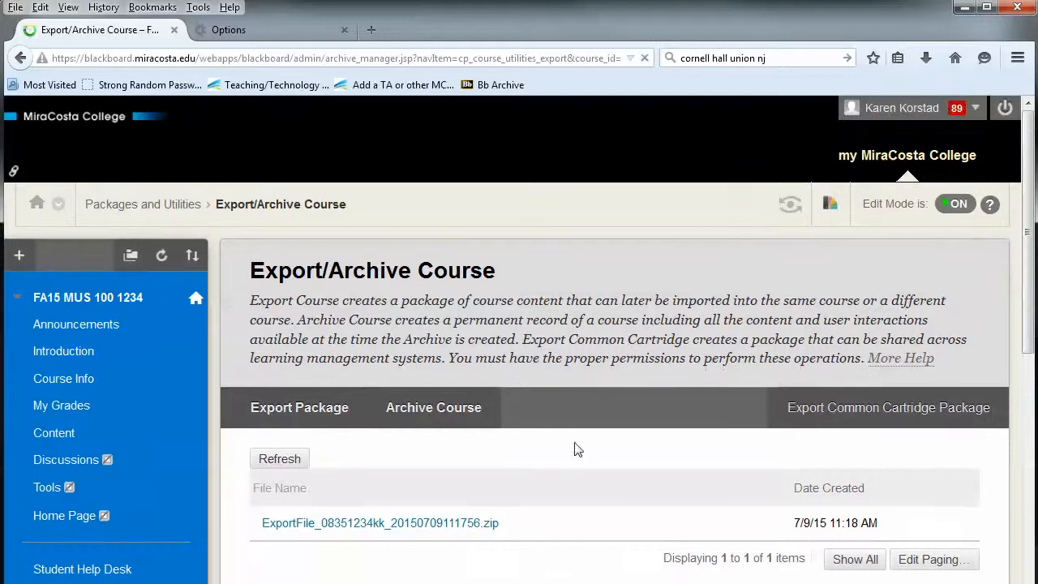
Download the ExportFile .zip from the Export/Archive Course list to the desktop
left_click(379, 522)
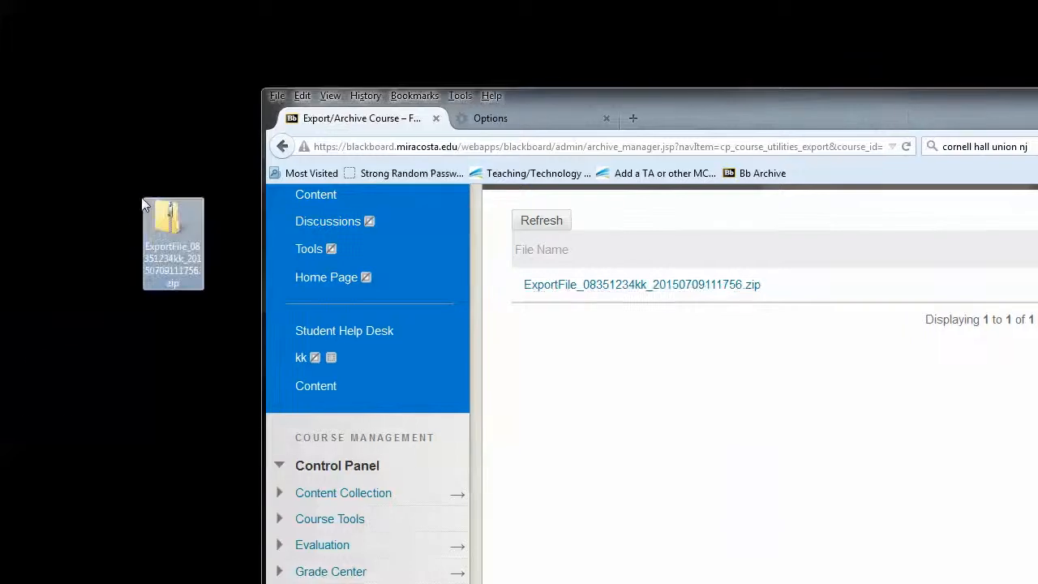
mouse_move(172, 235)
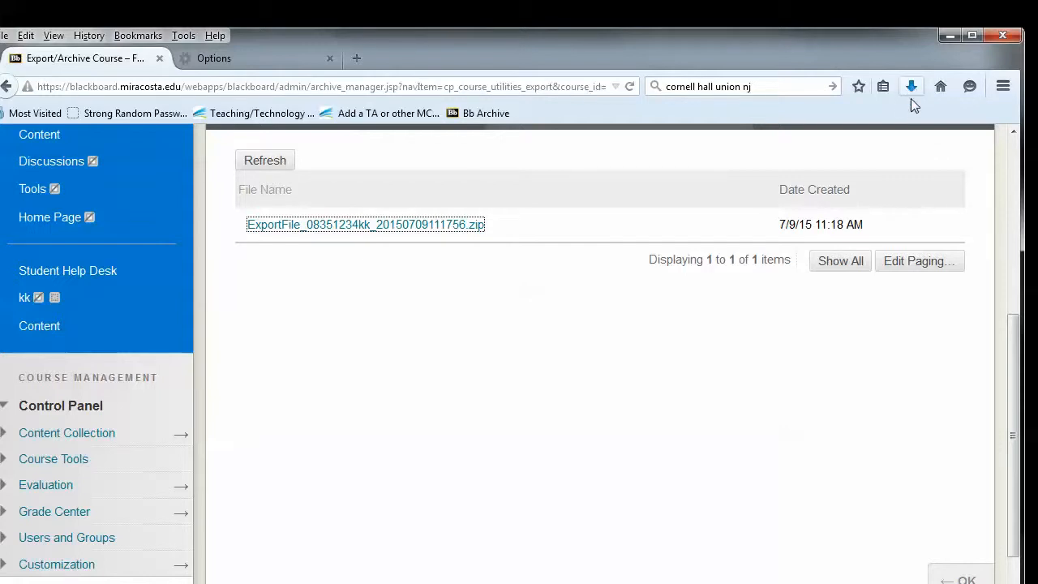
left_click(911, 86)
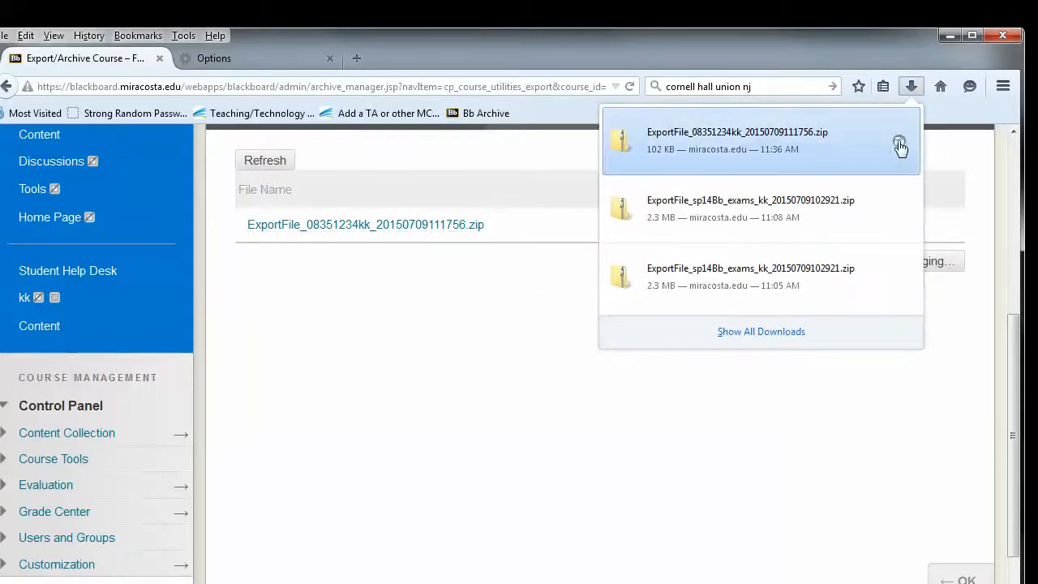
left_click(899, 141)
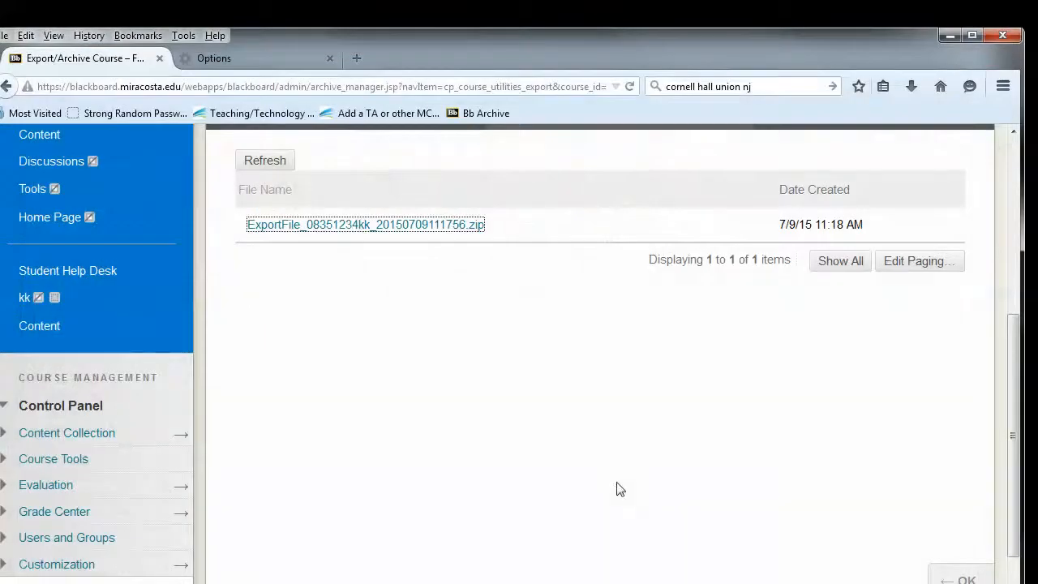
scroll("up", 3)
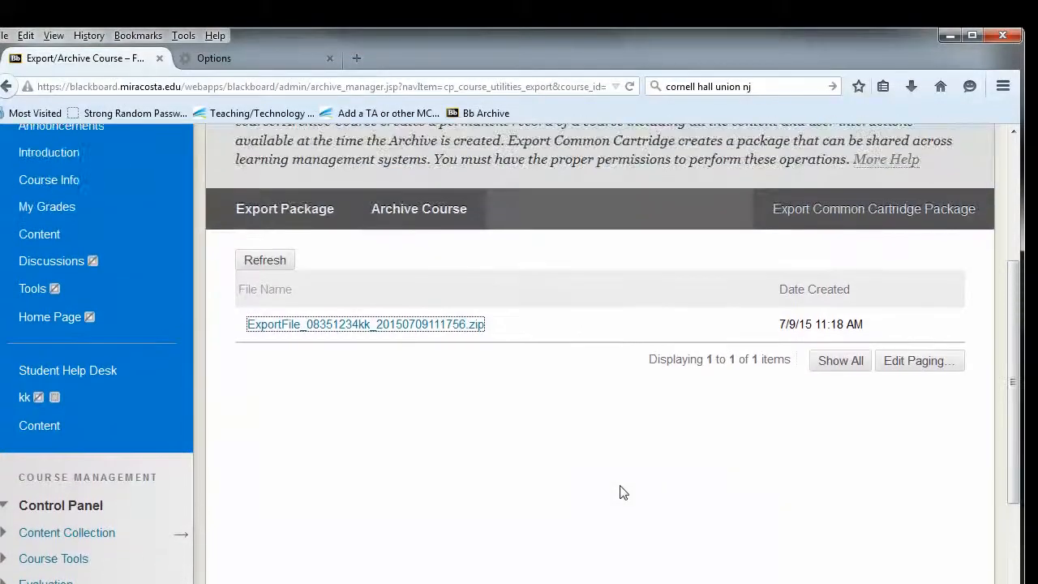
scroll("up", 3)
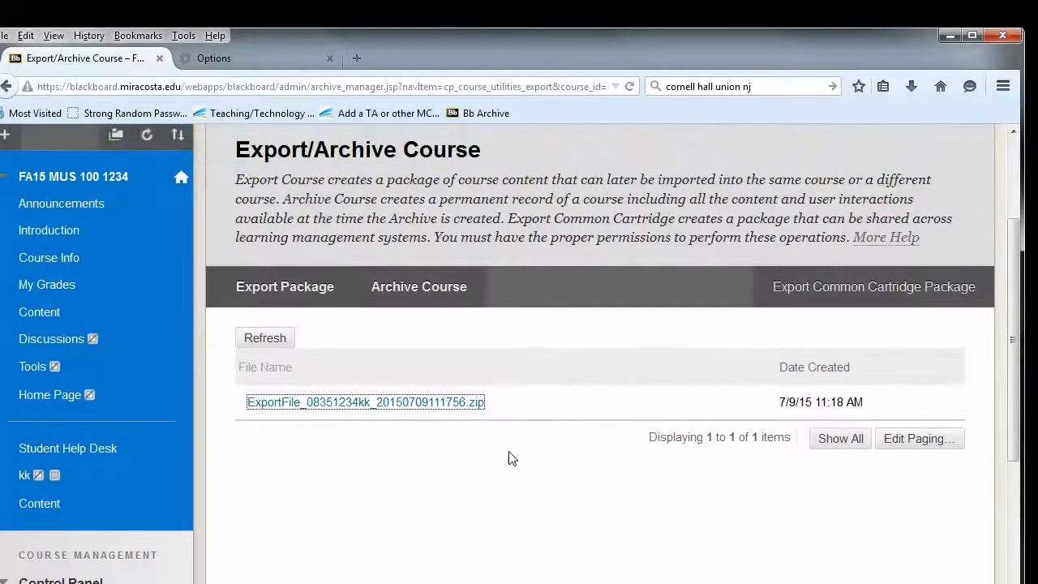